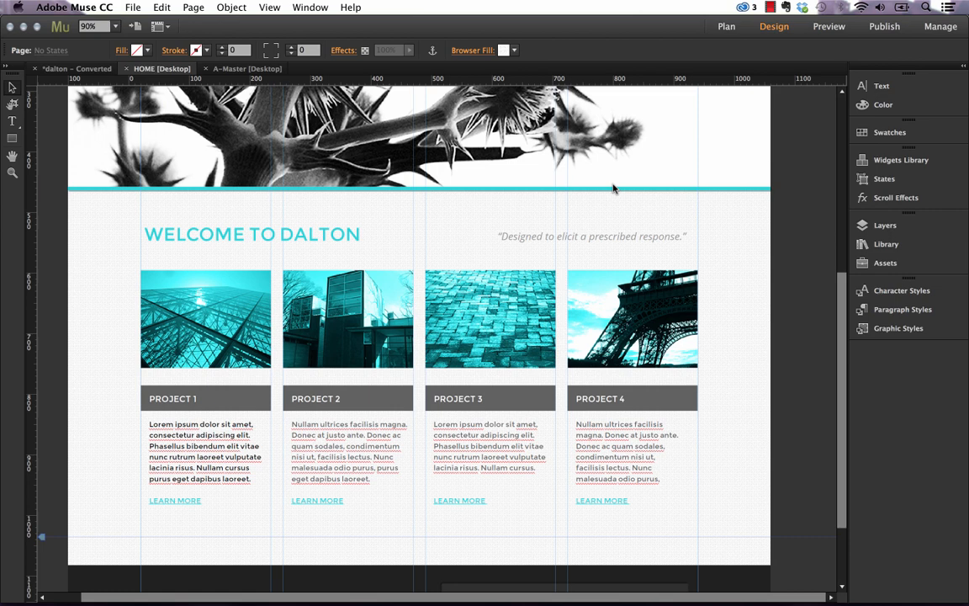
Show the Text panel alongside the Dalton home page with nothing selected
click(881, 84)
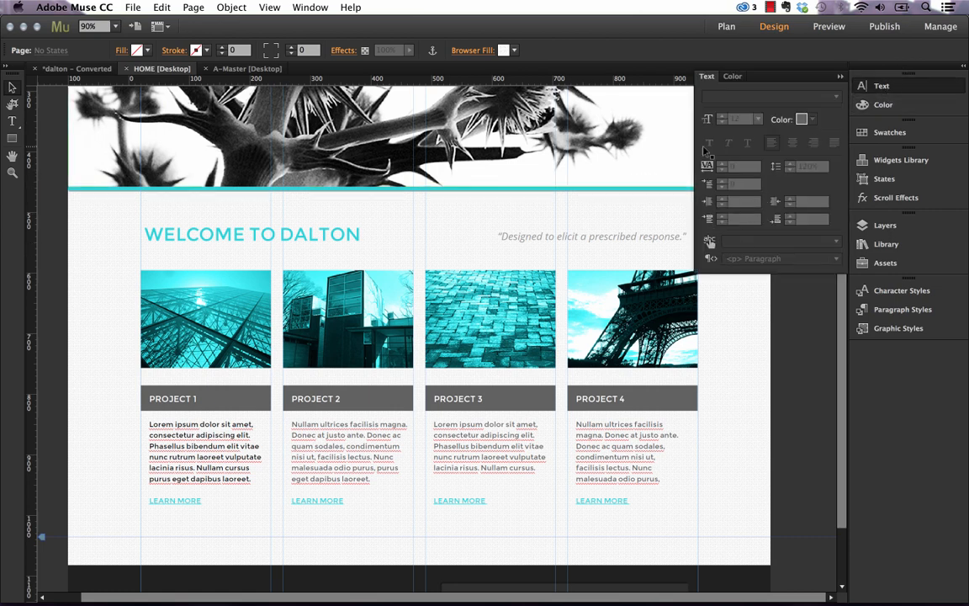
mouse_move(822, 202)
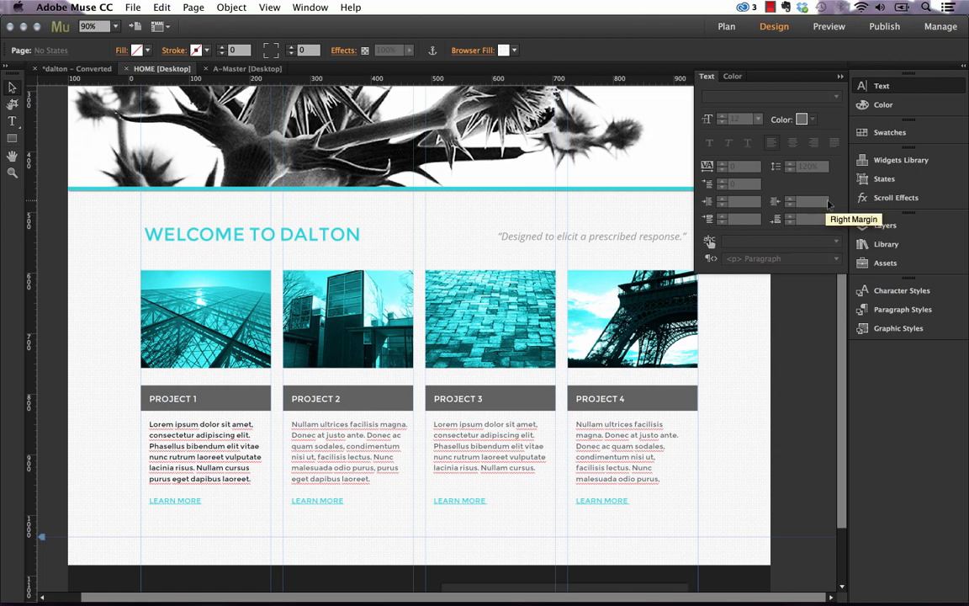
mouse_move(710, 273)
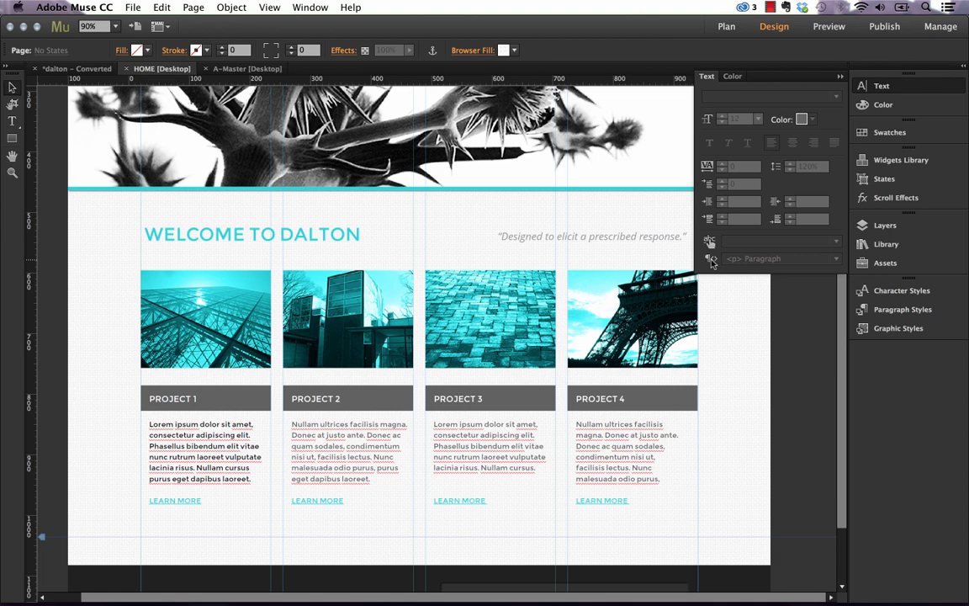
mouse_move(710, 259)
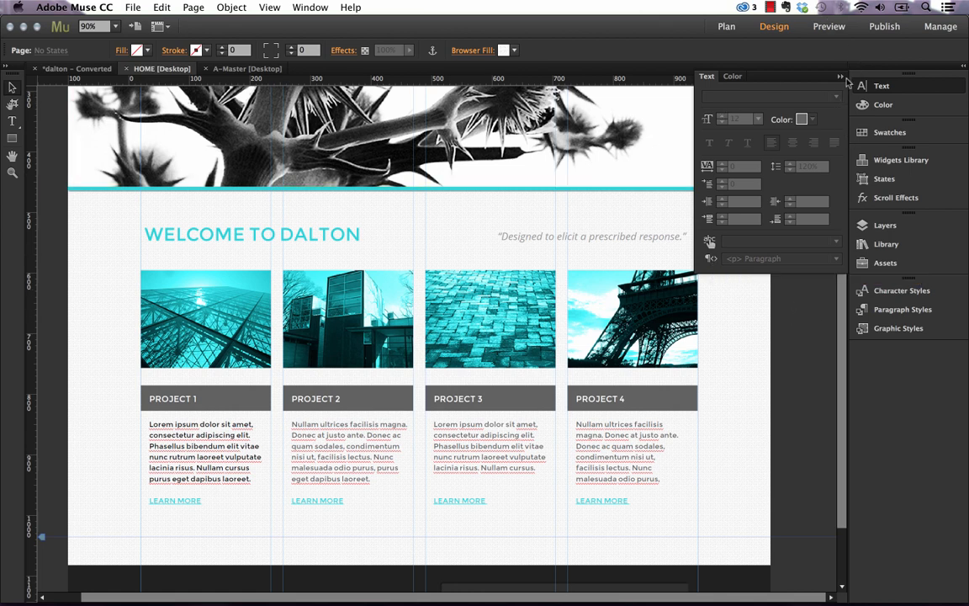
Select the WELCOME TO DALTON heading and bring up options for its heading1 paragraph style
click(250, 234)
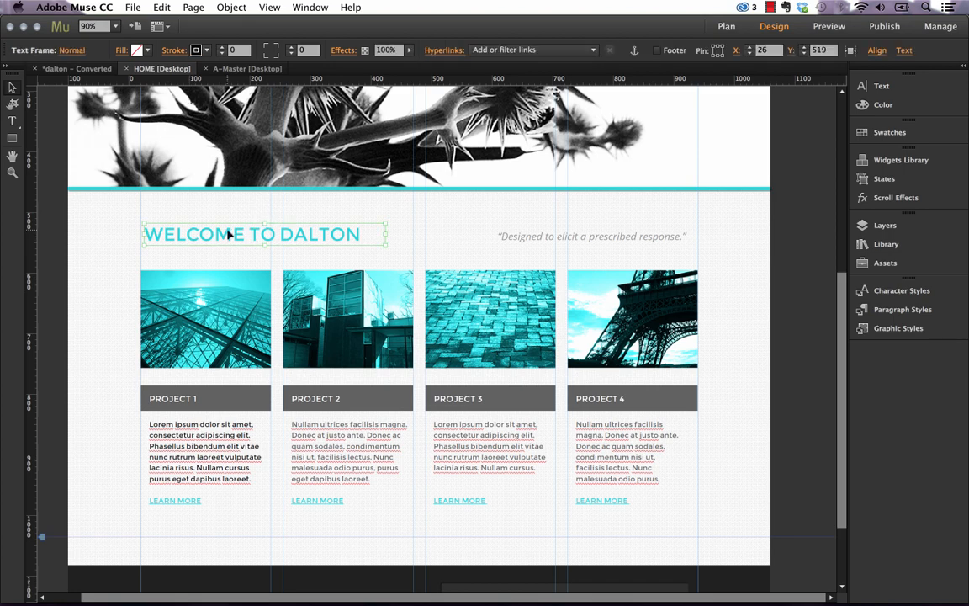
mouse_move(710, 225)
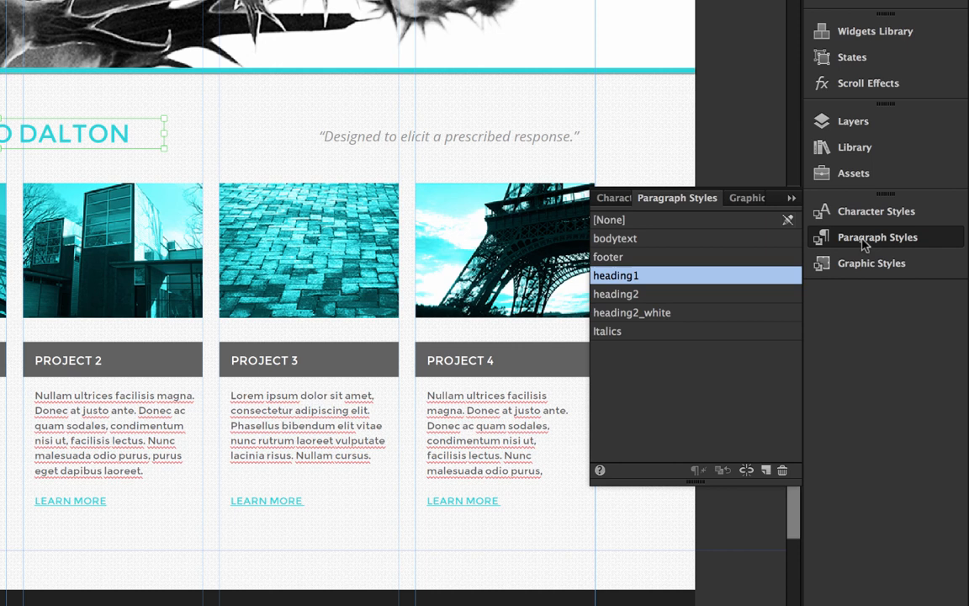
mouse_move(623, 278)
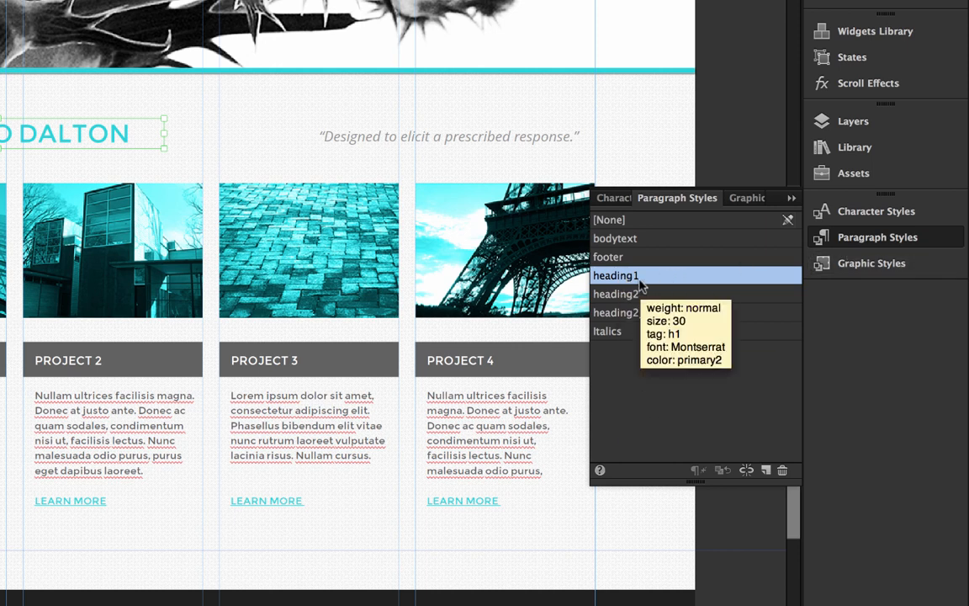
right_click(615, 276)
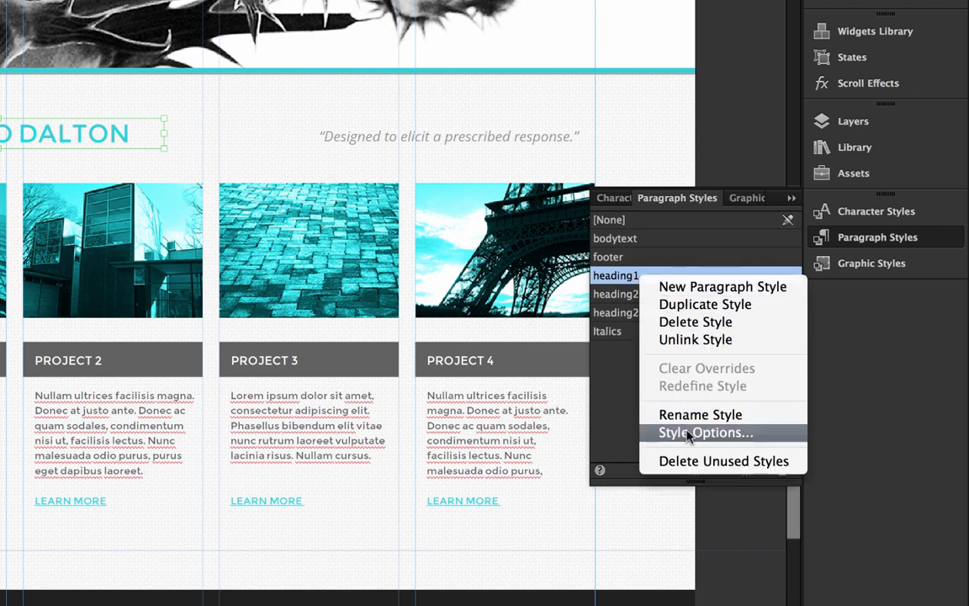
In heading1's Style Options, keep the paragraph tag set to <h1> Headline
click(705, 432)
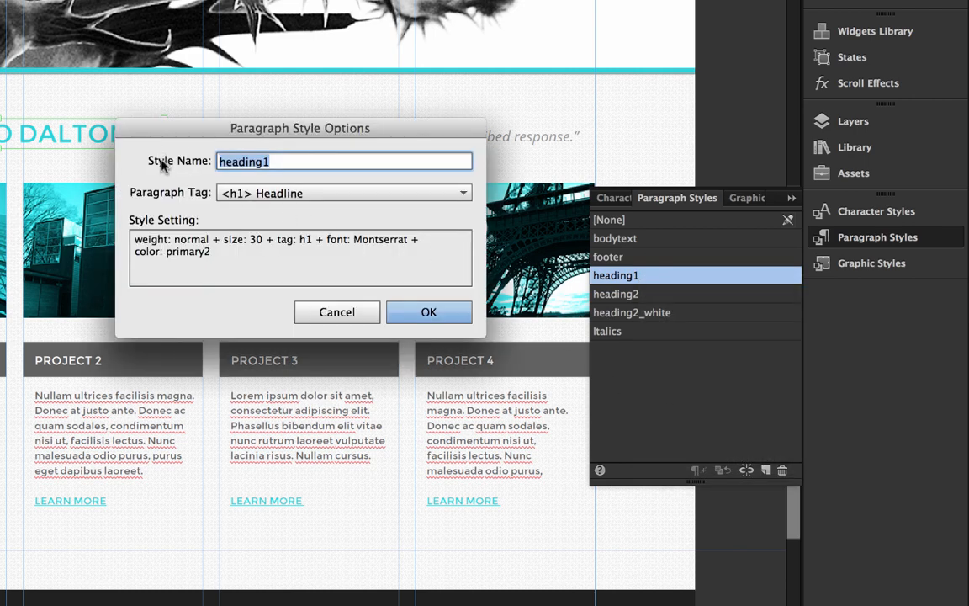
mouse_move(158, 200)
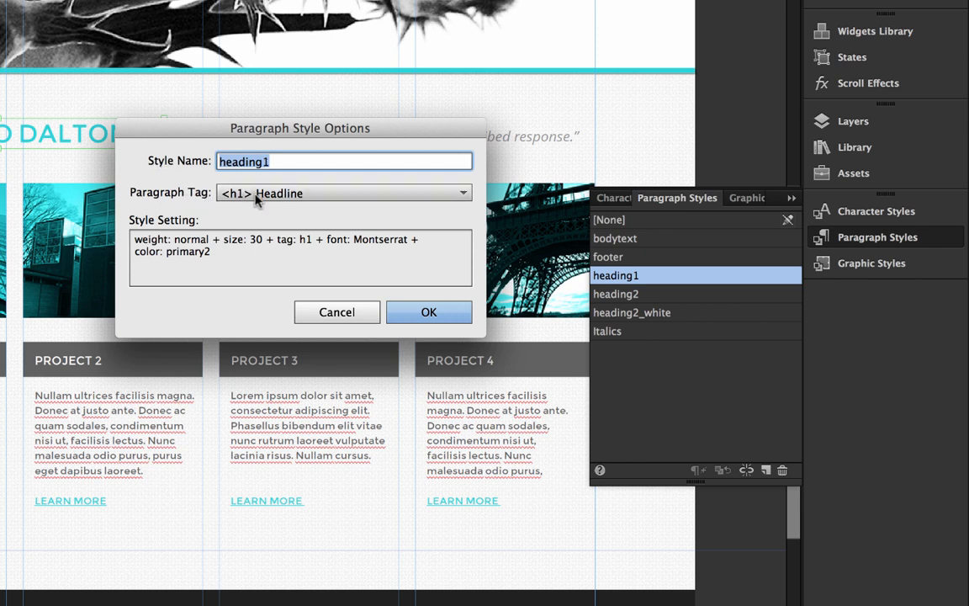
click(343, 192)
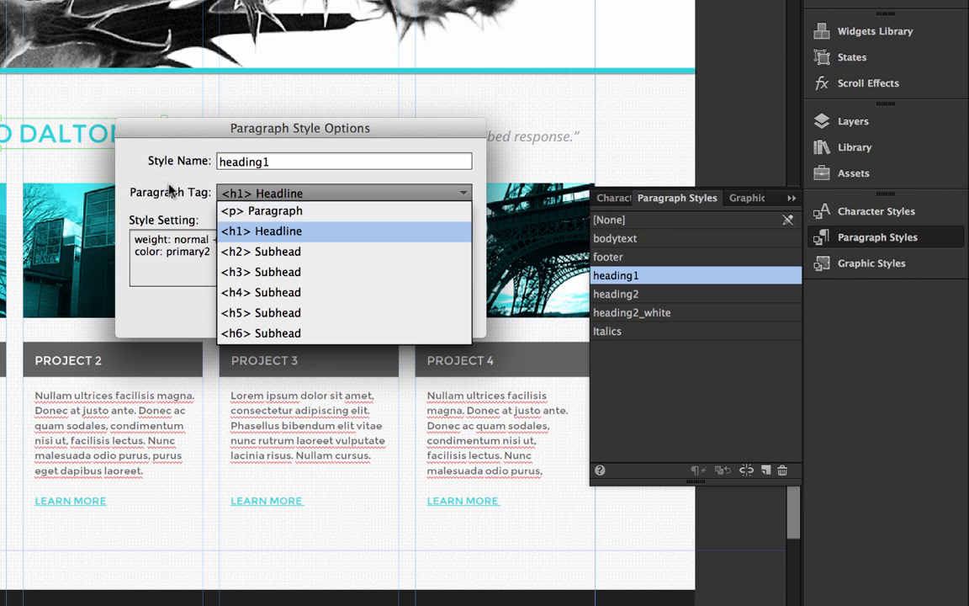
click(262, 231)
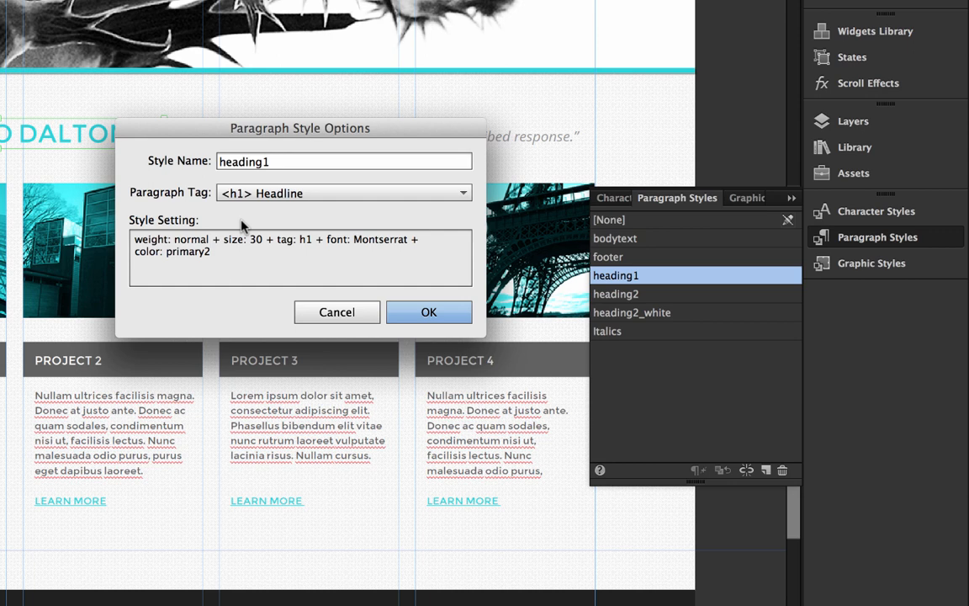
mouse_move(337, 311)
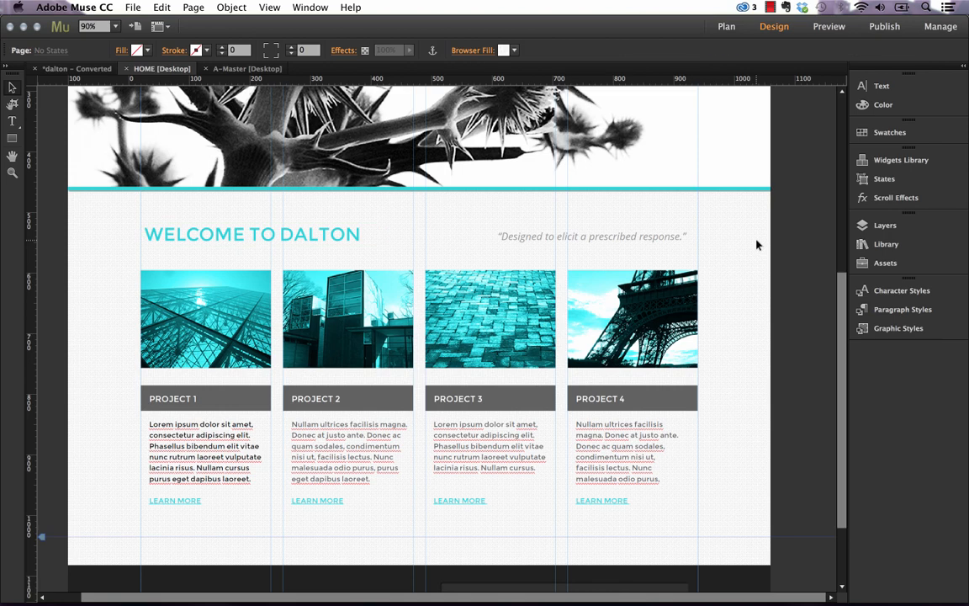
Show the heading's Text settings: Montserrat 30 with the <h1> Headline tag
click(253, 233)
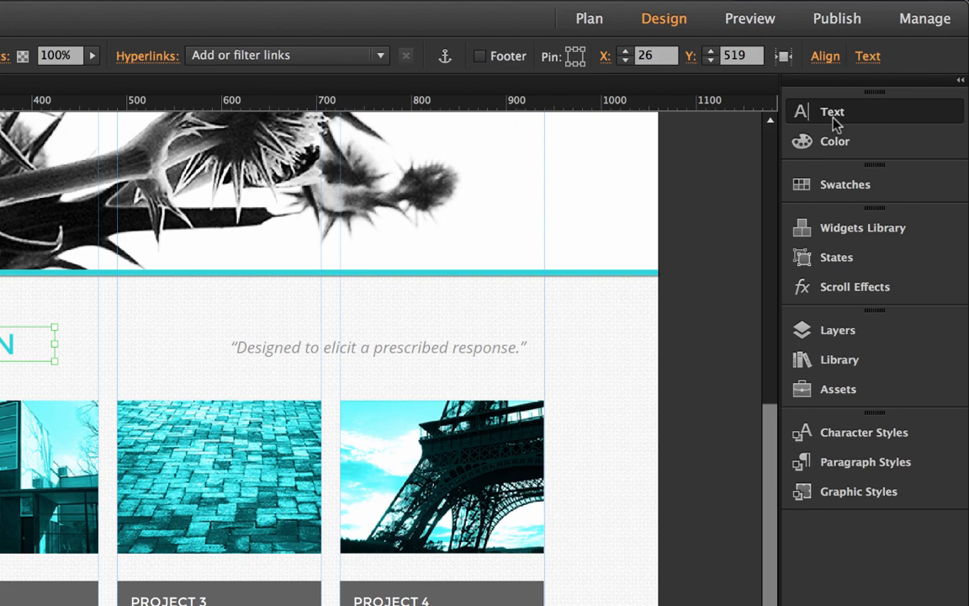
click(831, 111)
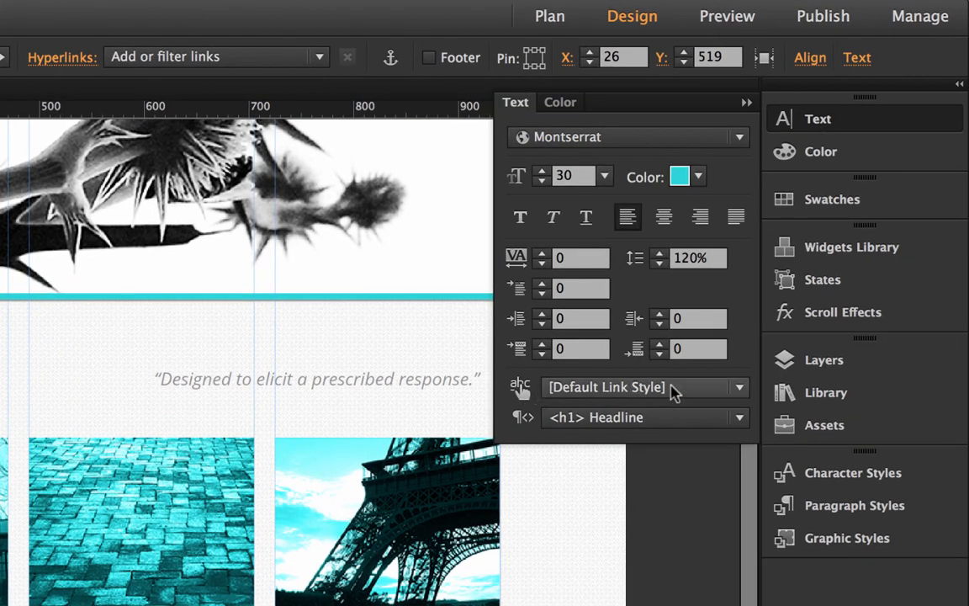
mouse_move(522, 405)
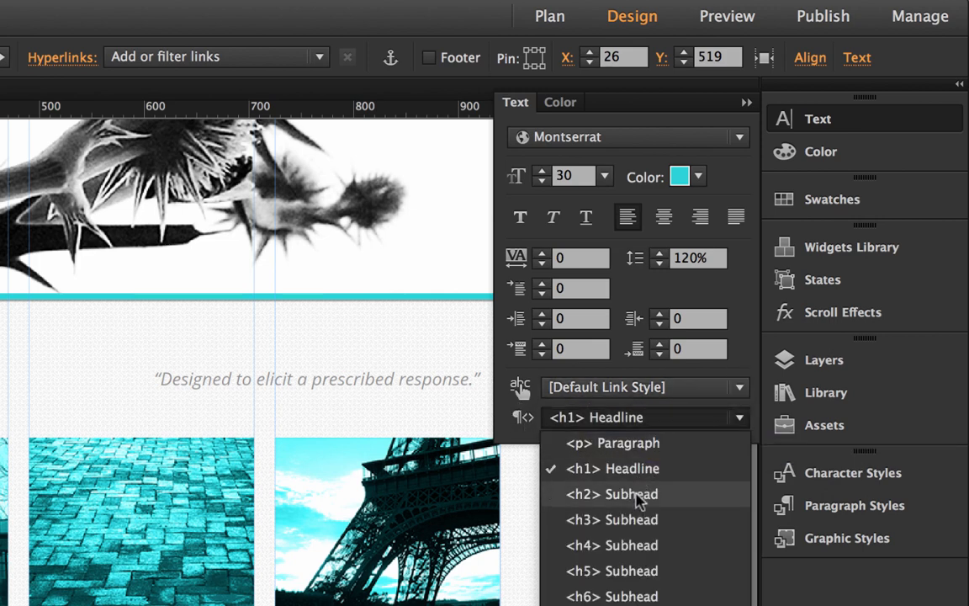
mouse_move(666, 444)
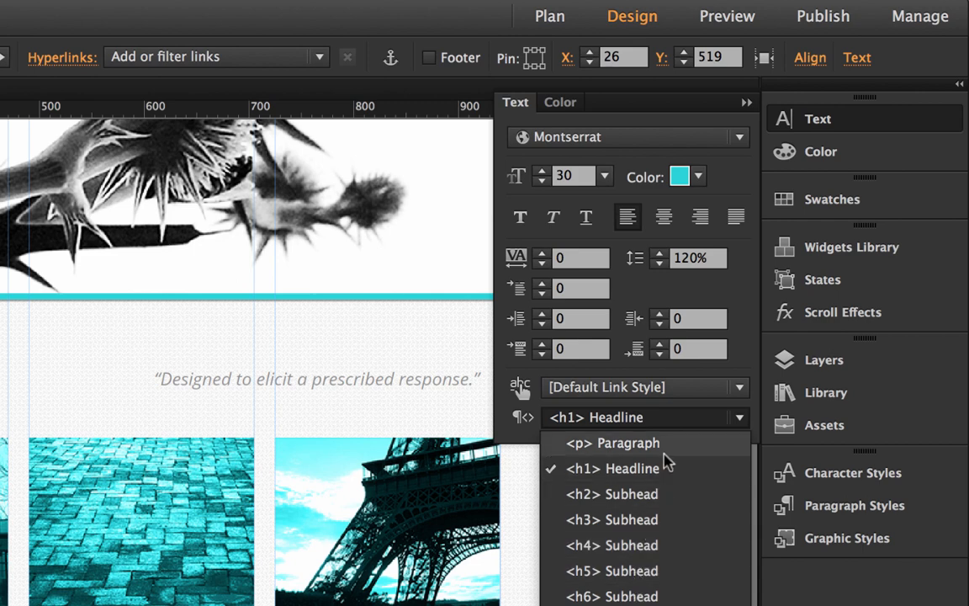